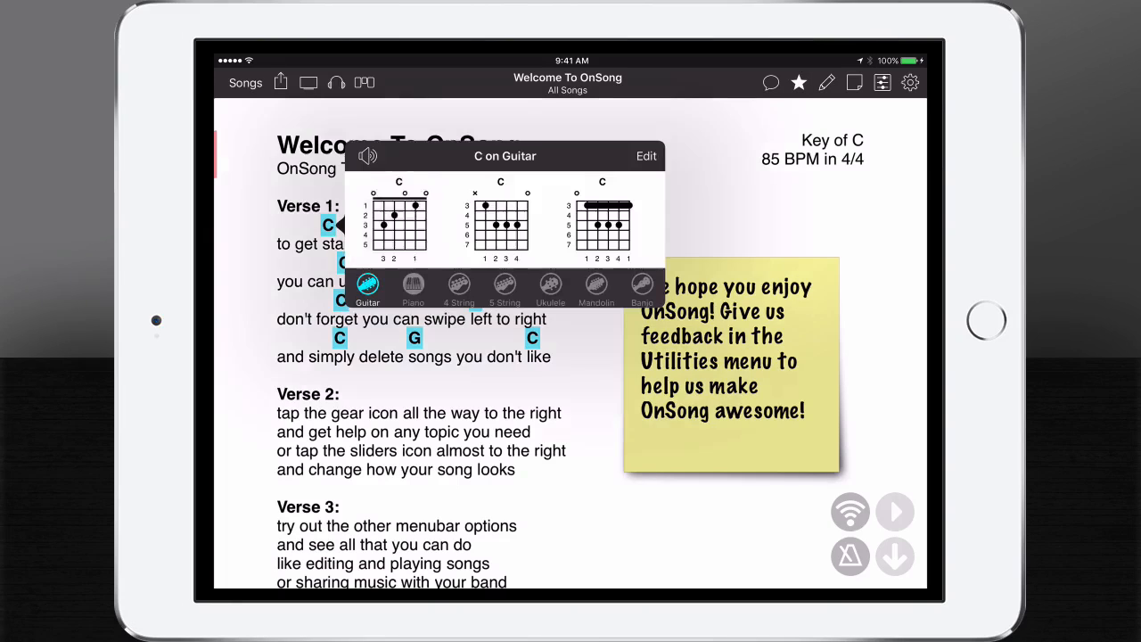
- Choose the first open-position C guitar voicing in the C on Guitar popover
{"action": "left_click", "coordinate": [398, 220]}
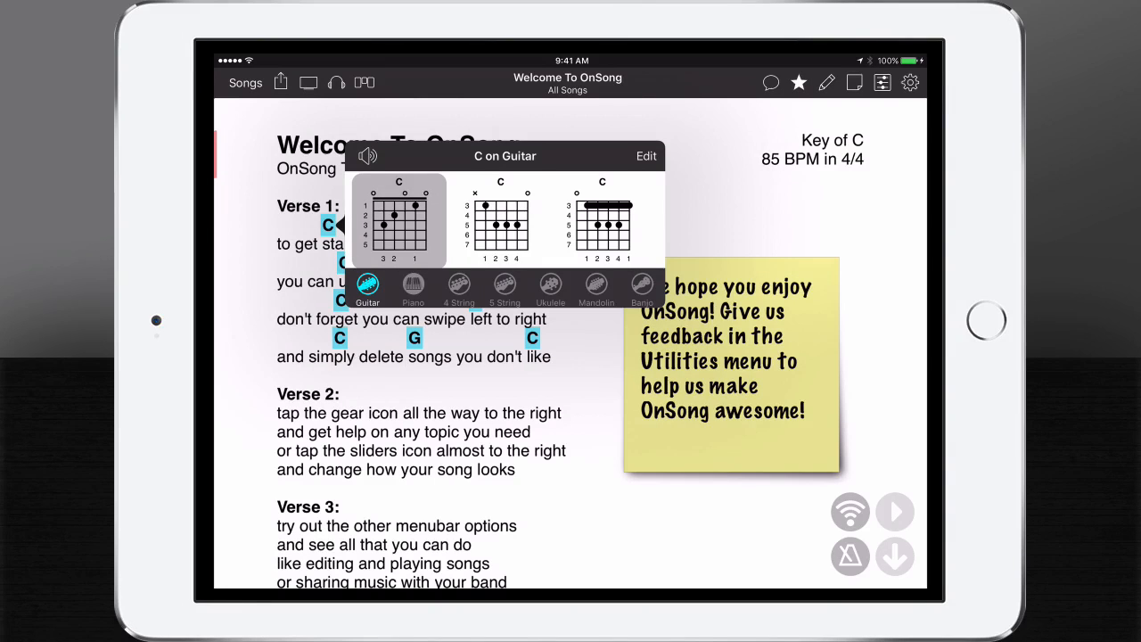